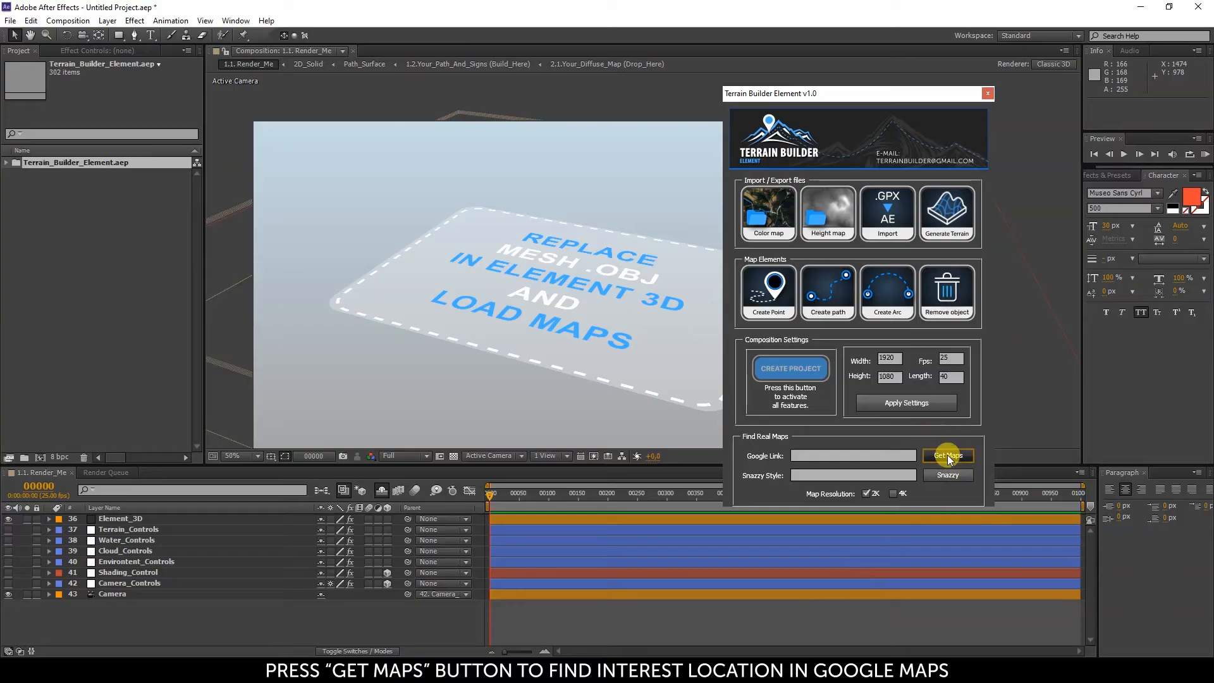
Step: Launch Google Maps from the Terrain Builder panel's Get Maps button to find a location
click(946, 455)
text(new)
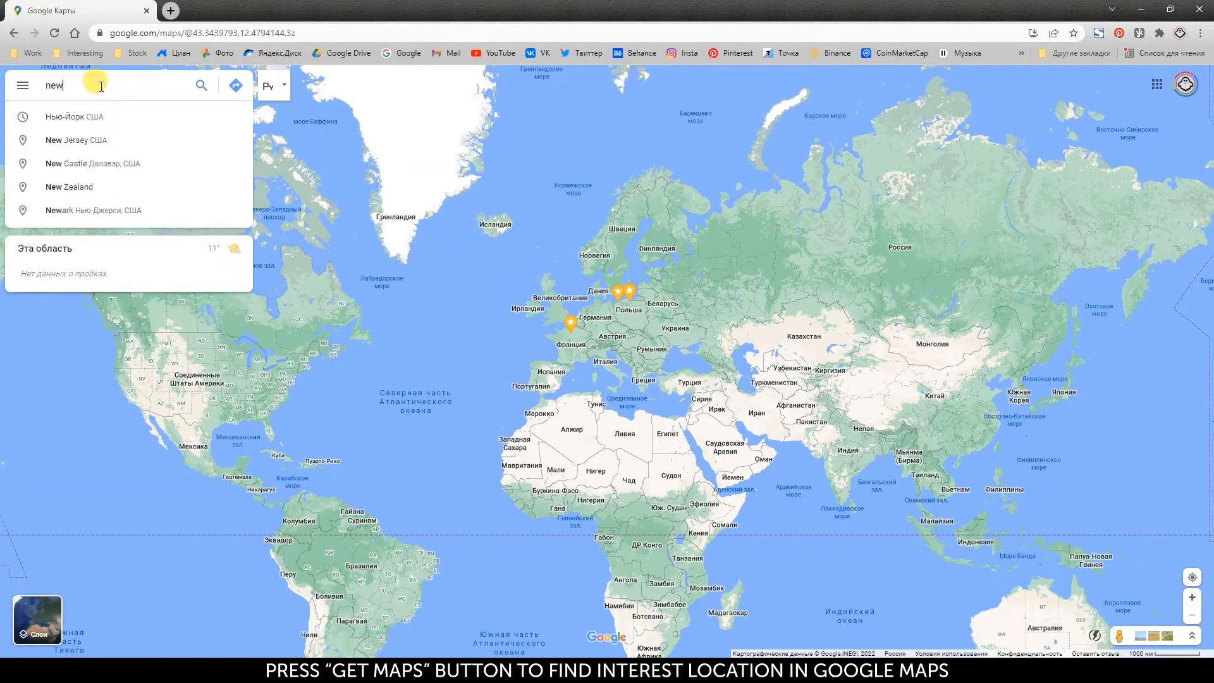
Step: Pick New York as the map location, then head to Snazzy Maps for a map style
click(74, 117)
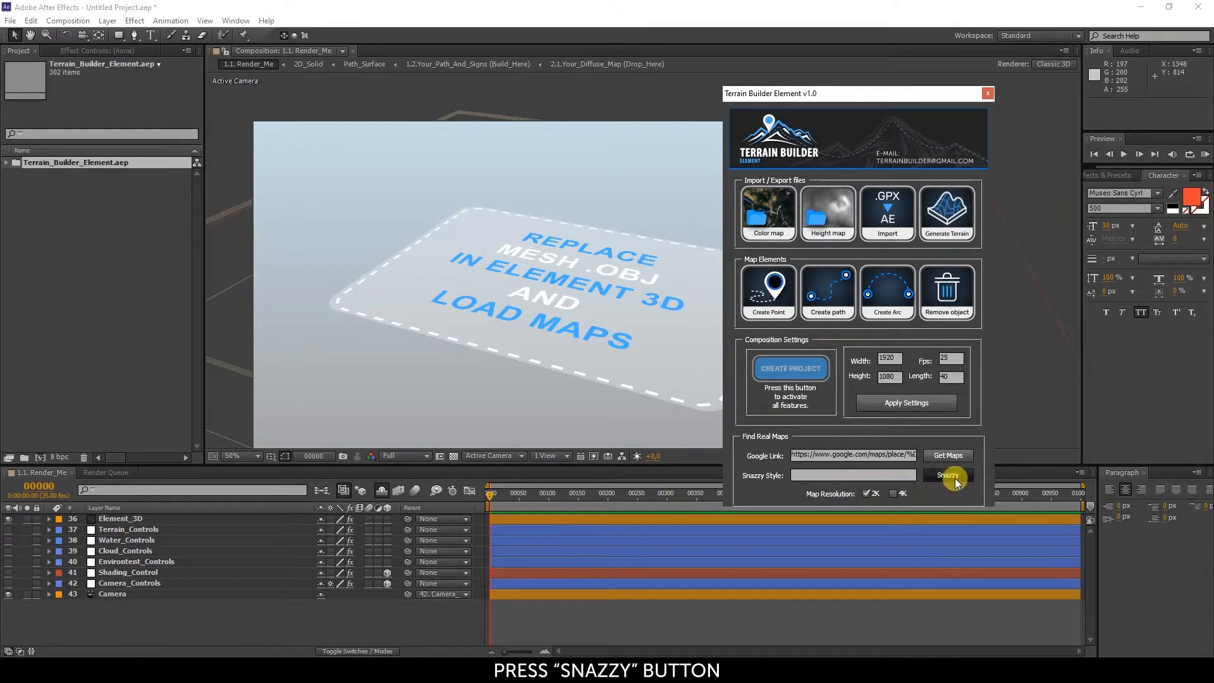
click(946, 475)
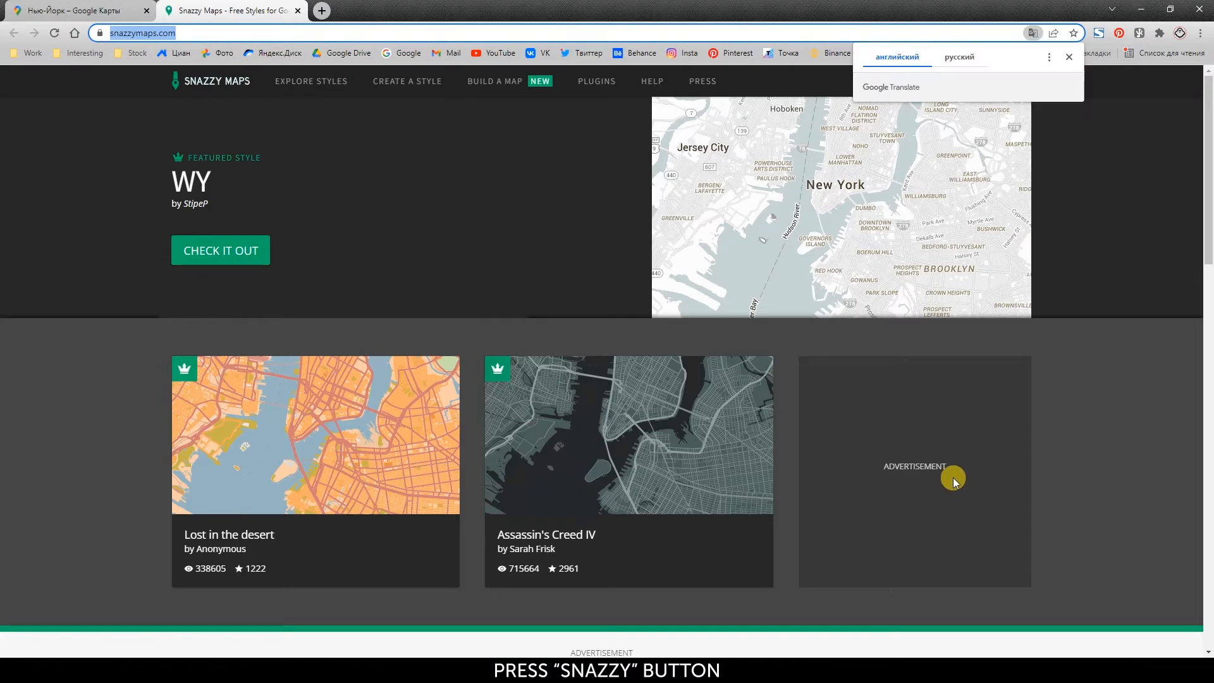
Step: Copy the JSON style code of the Assassin's Creed IV map style from the Explore gallery
scroll(down, 3)
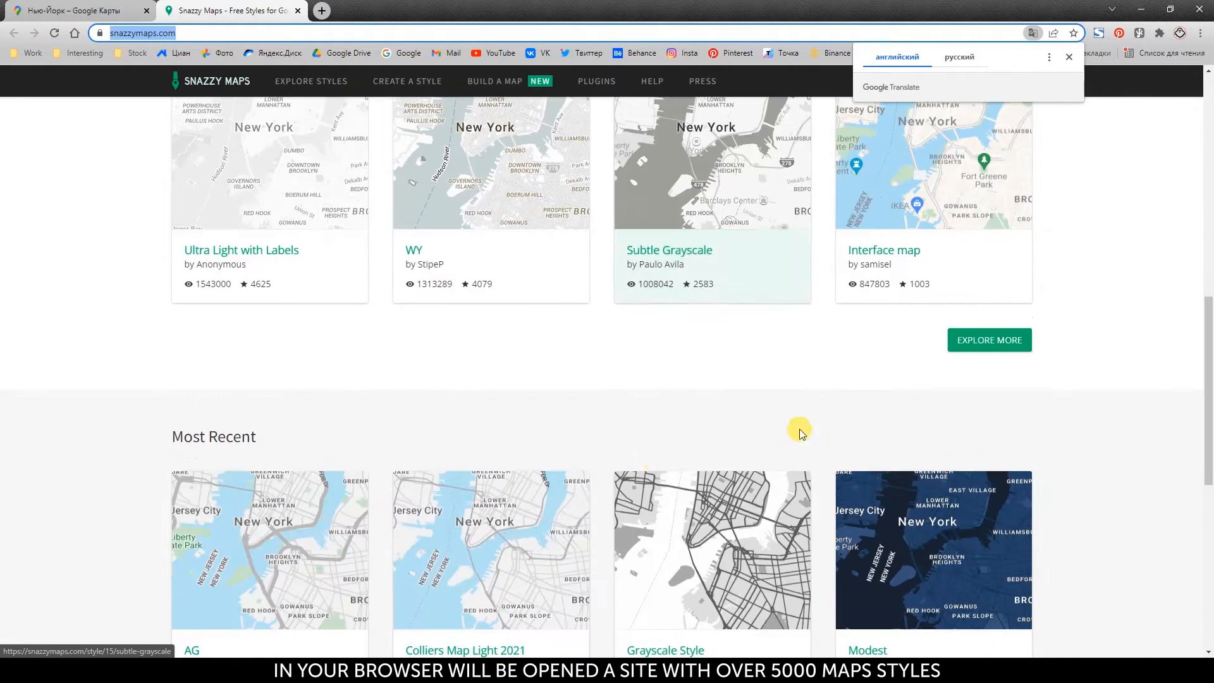
click(989, 339)
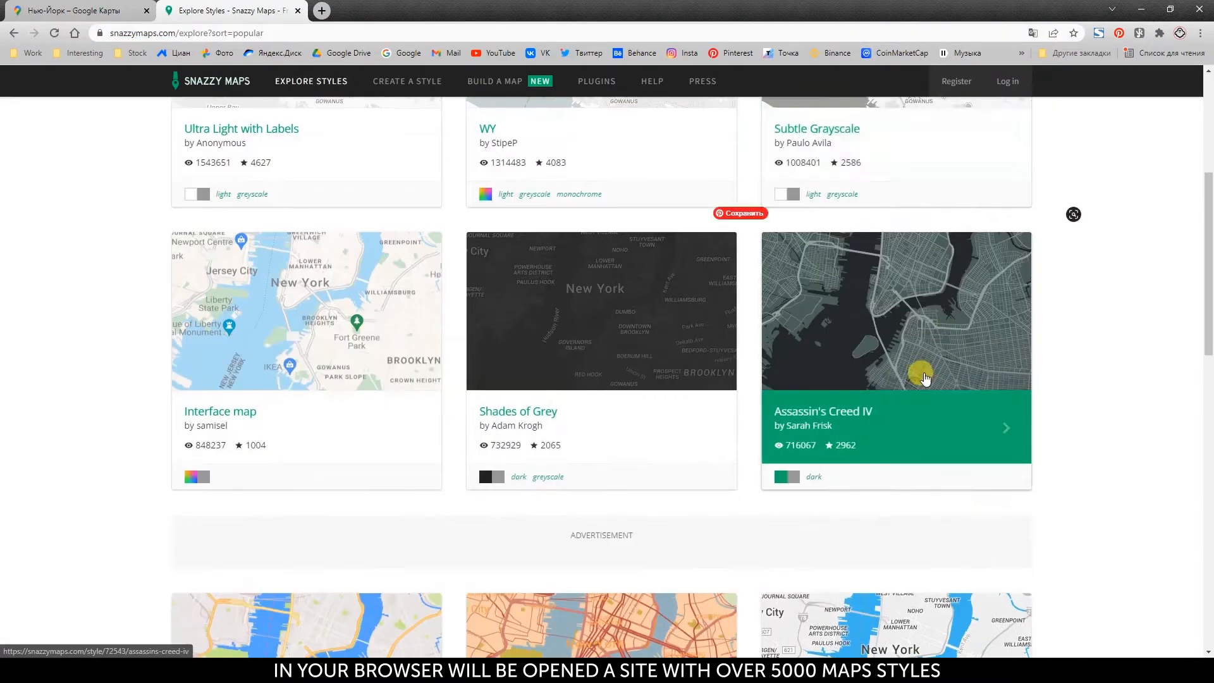
click(700, 414)
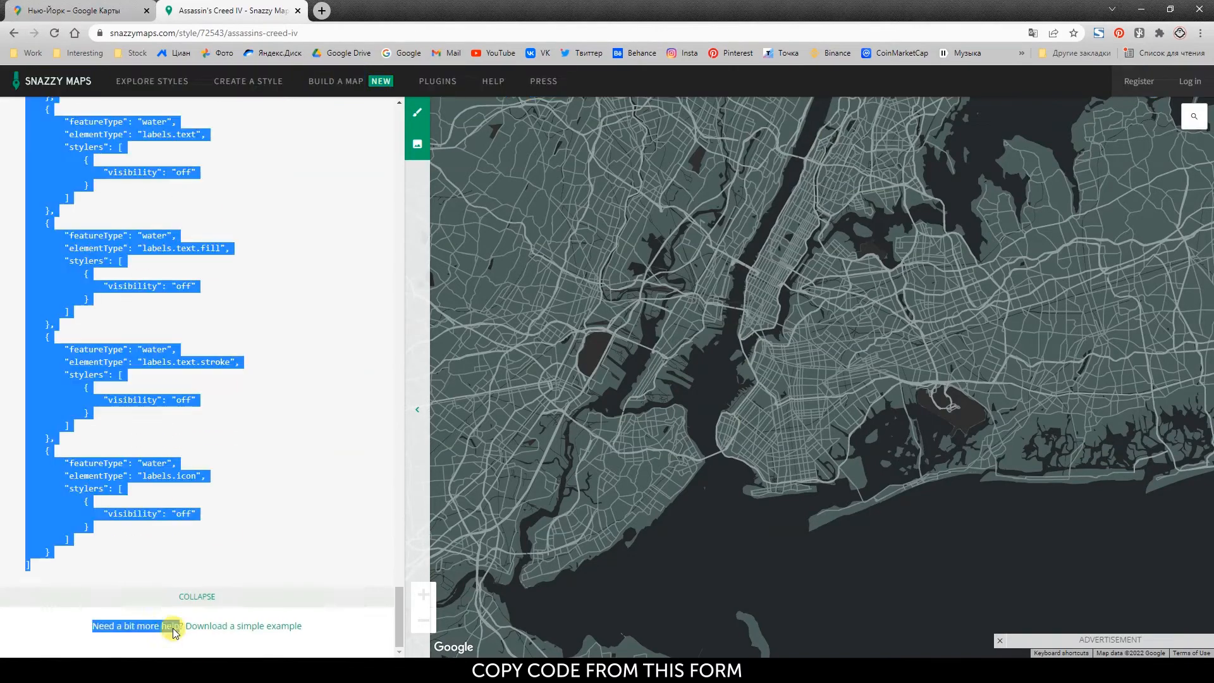
right_click(69, 395)
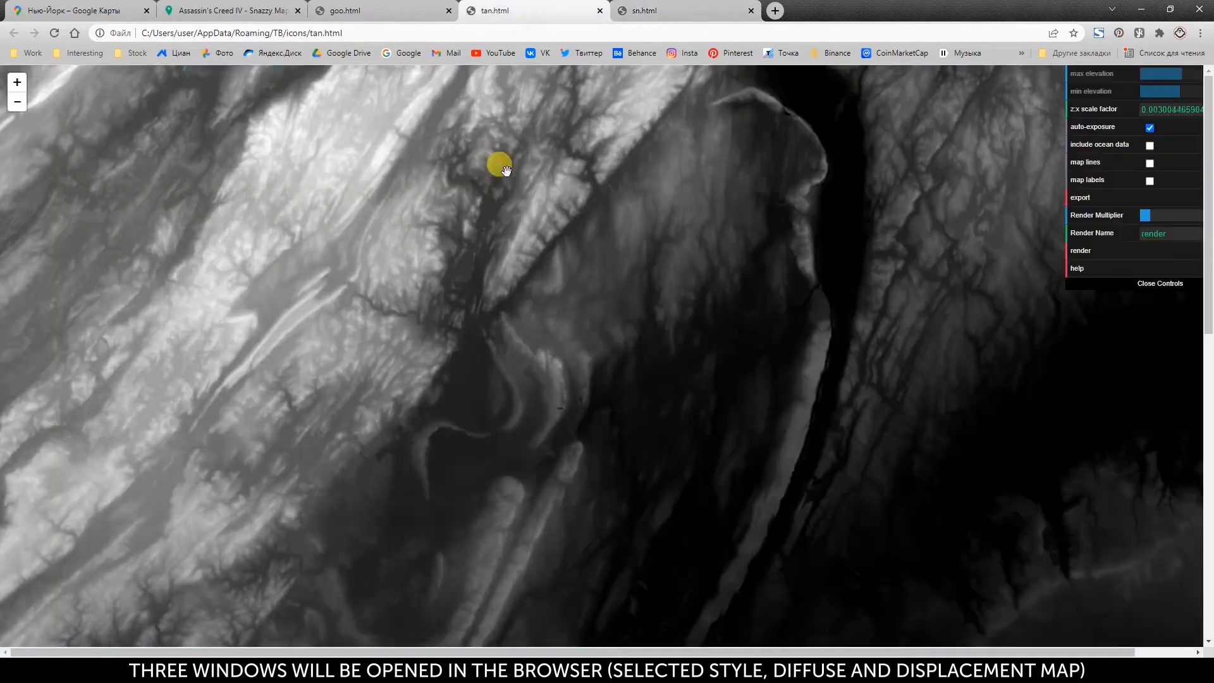
Step: Capture the styled New York map page (sn.html) with FireShot after Diff.png and Displ.png download
click(379, 10)
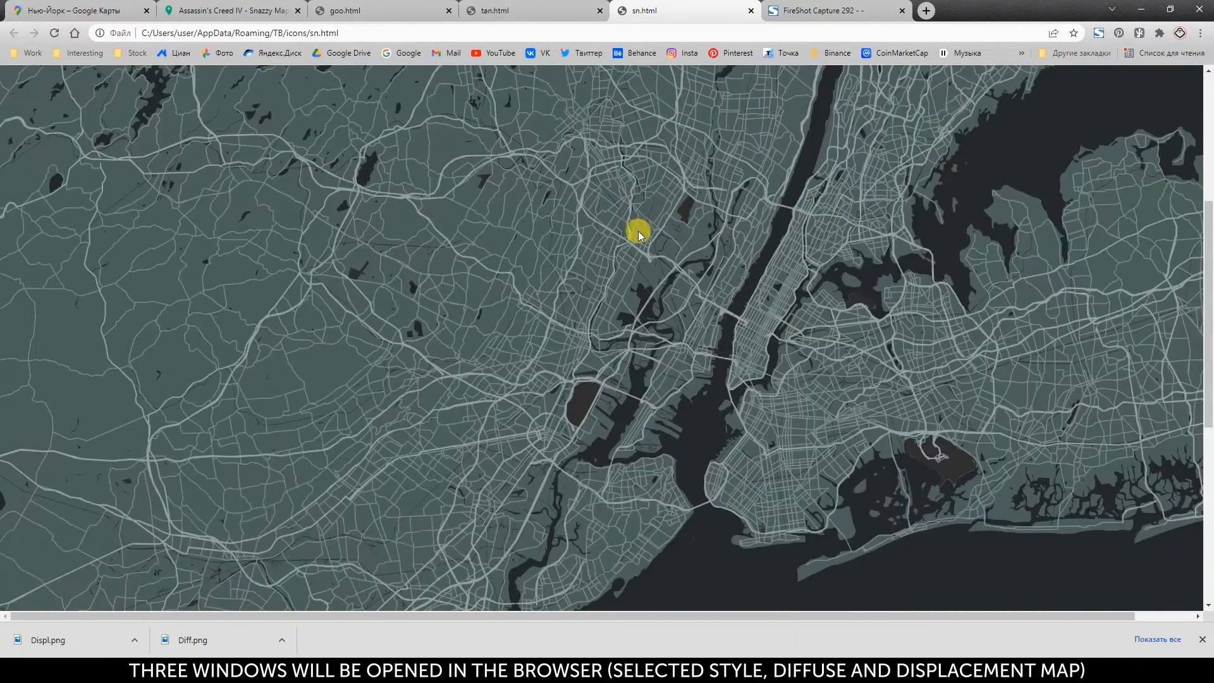
click(1097, 33)
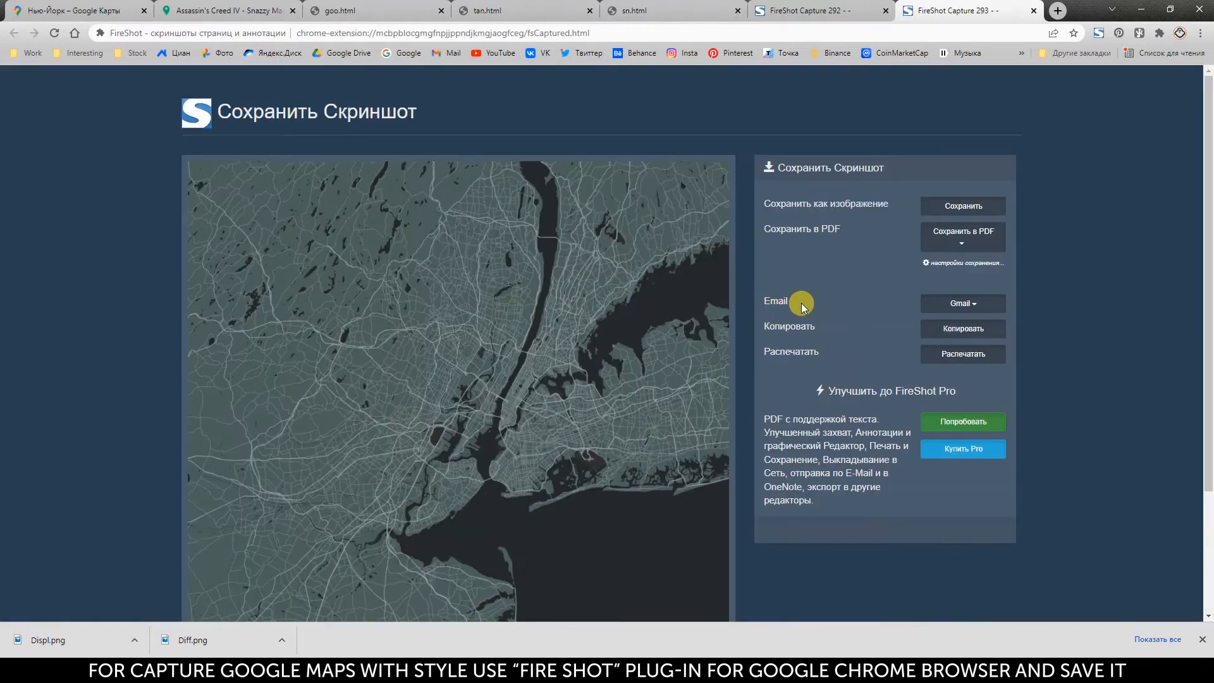
Step: Save the FireShot capture as Style.png in the Maps folder
click(962, 206)
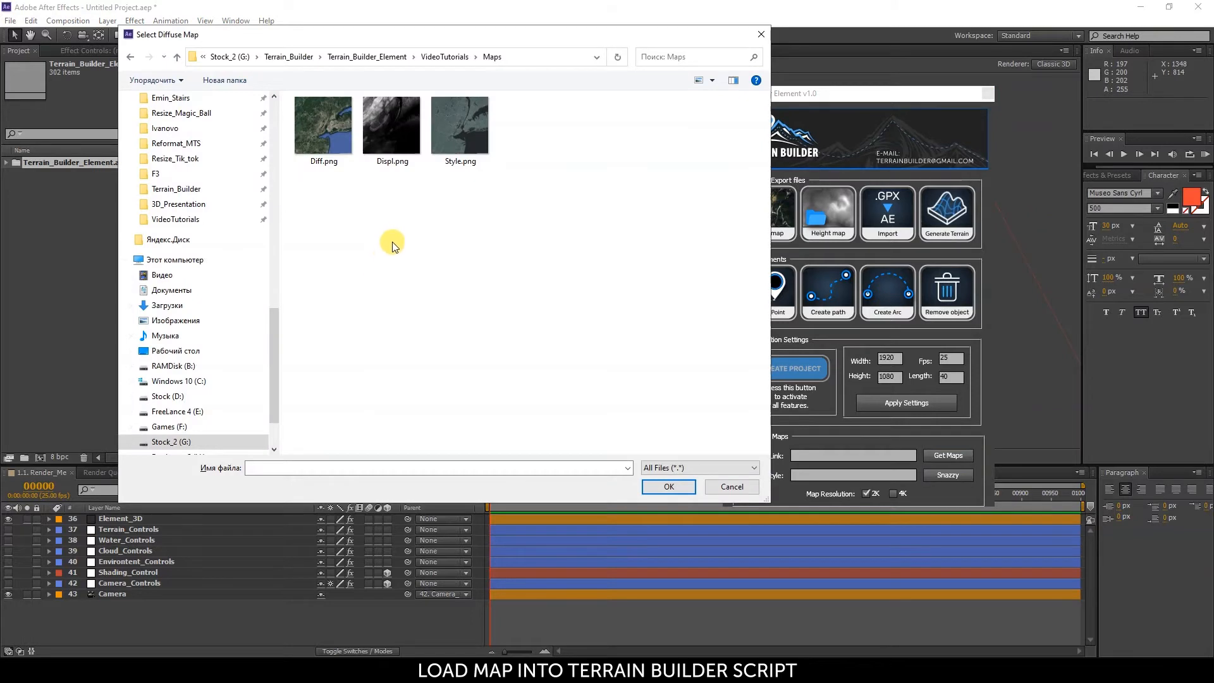
Step: Choose Diff.png as the diffuse Color map in the Select Diffuse Map dialog
click(730, 486)
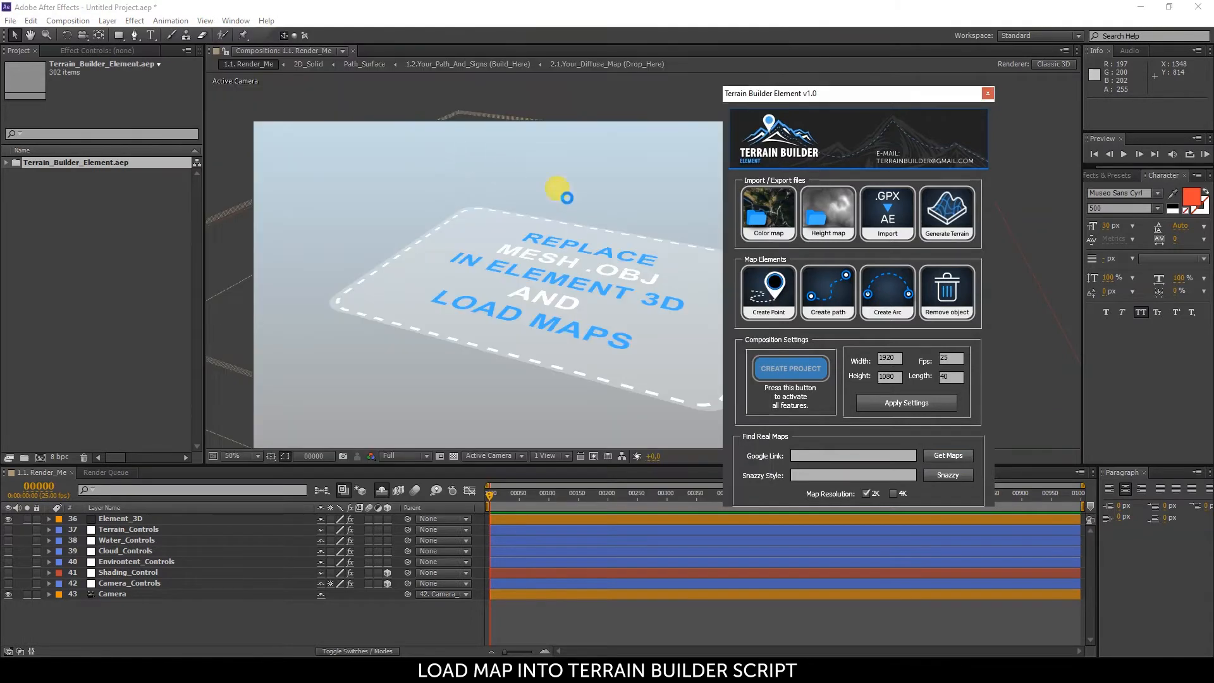